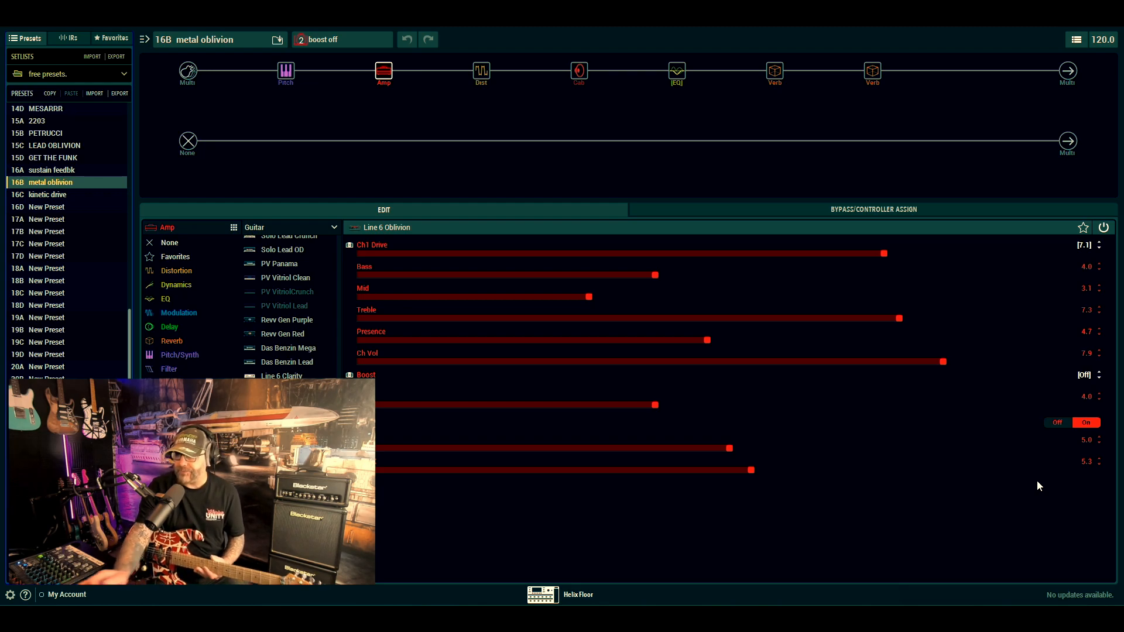
mouse_move(902, 363)
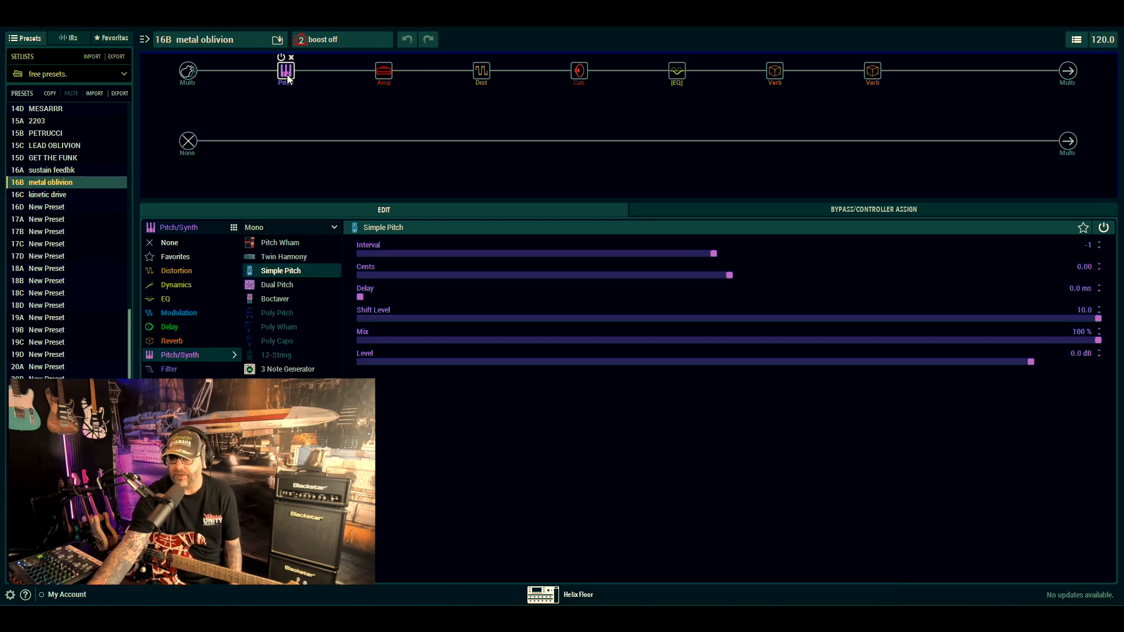
- Show the metal oblivion Simple Pitch, Line 6 Oblivion amp and Kinky Boost drive settings
click(383, 70)
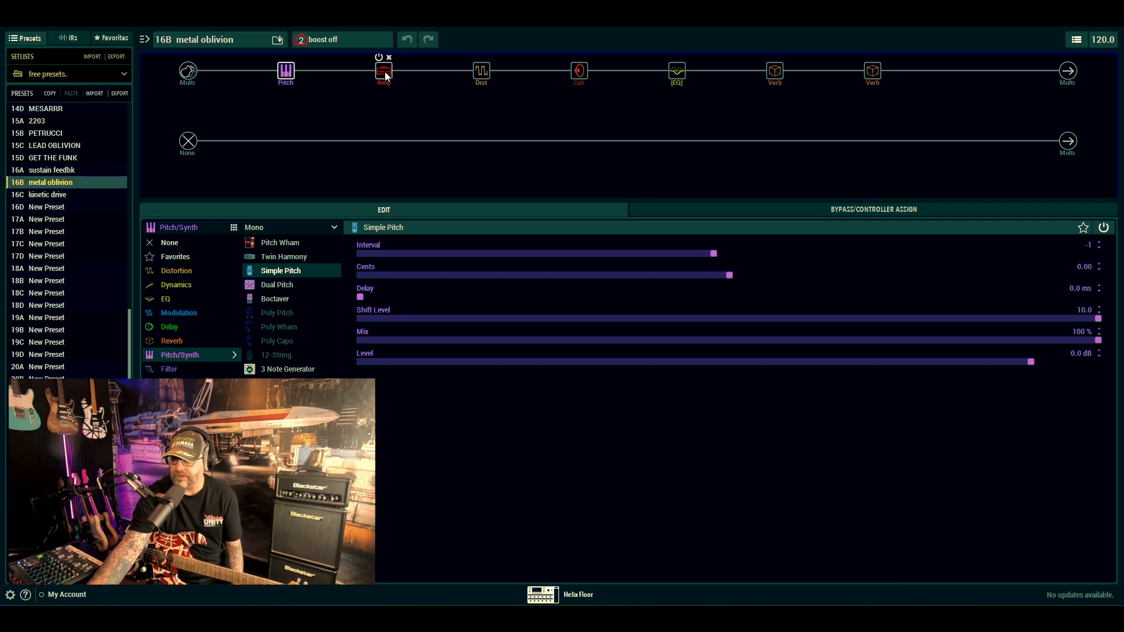
click(383, 70)
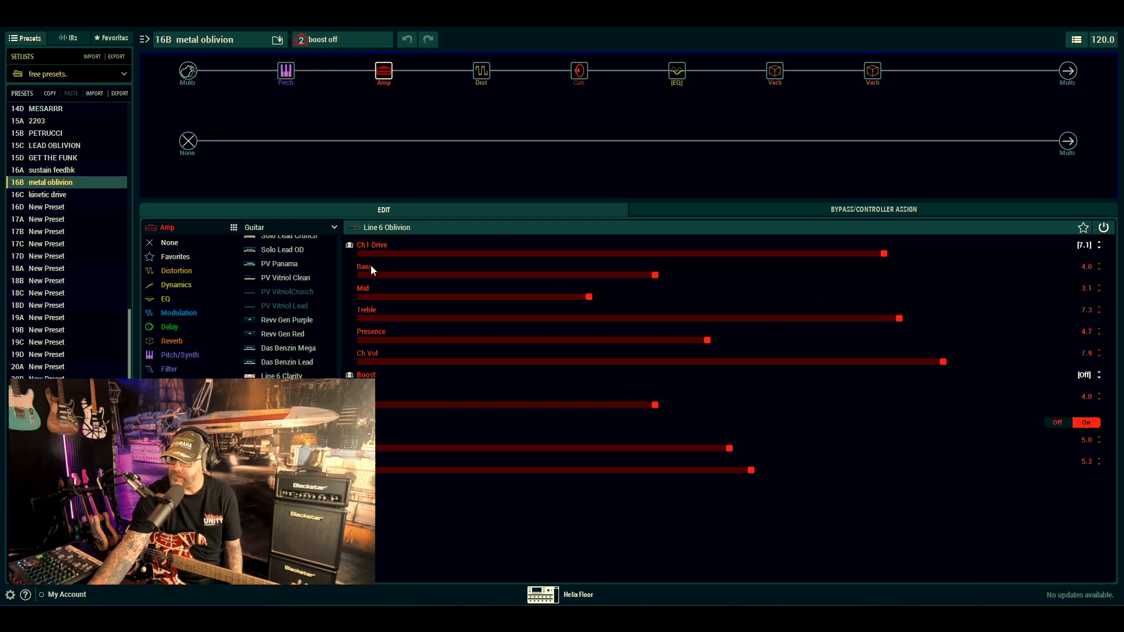
mouse_move(453, 259)
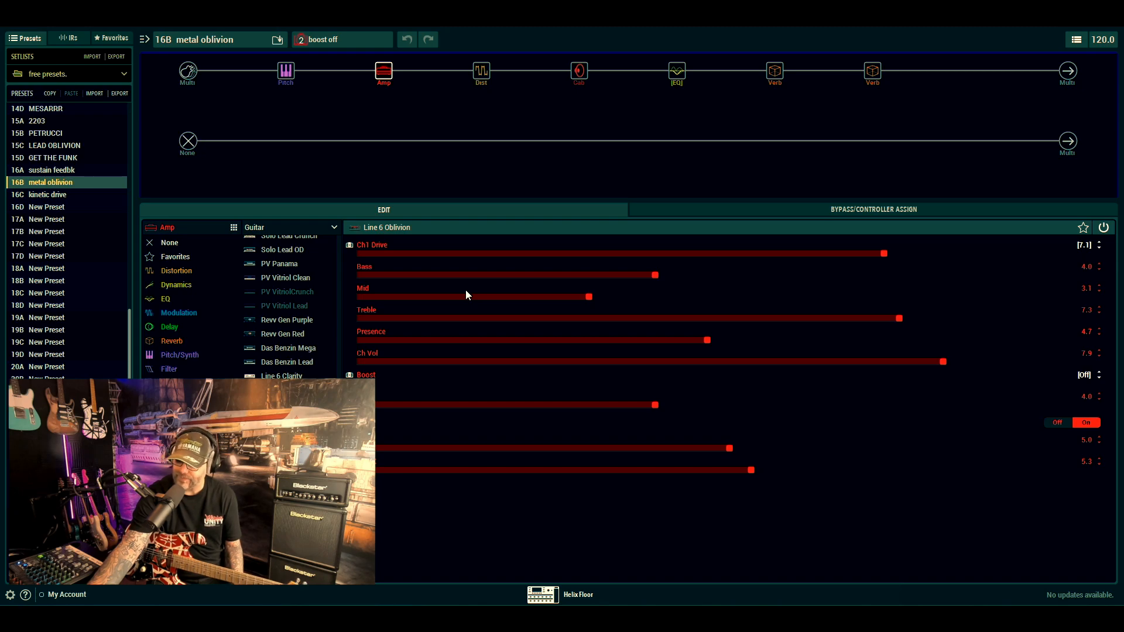
mouse_move(477, 296)
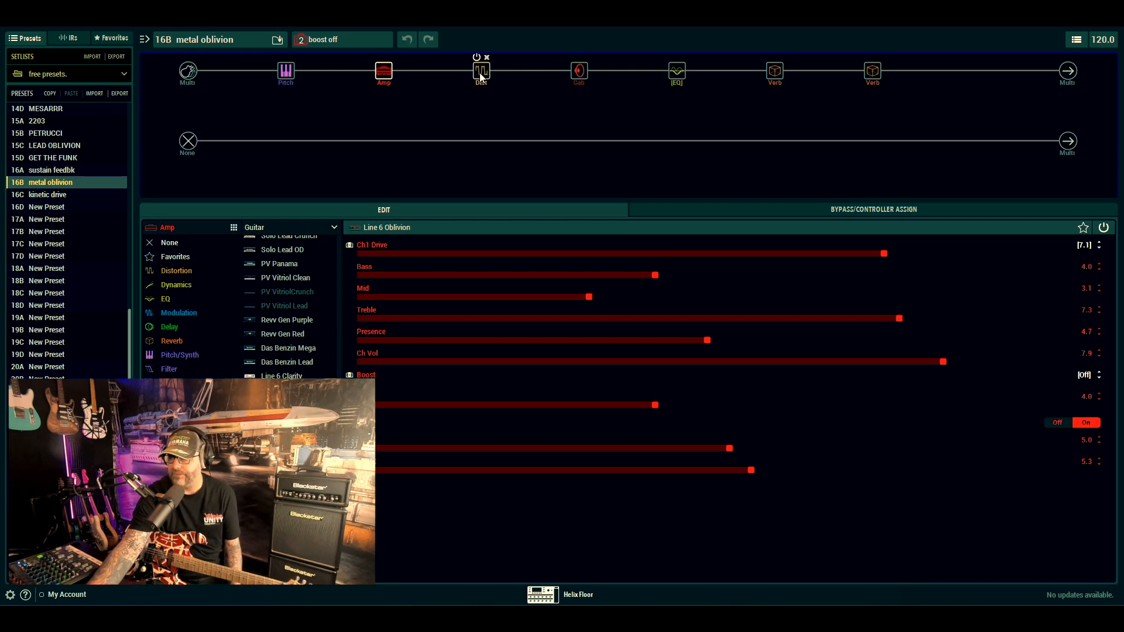
click(481, 70)
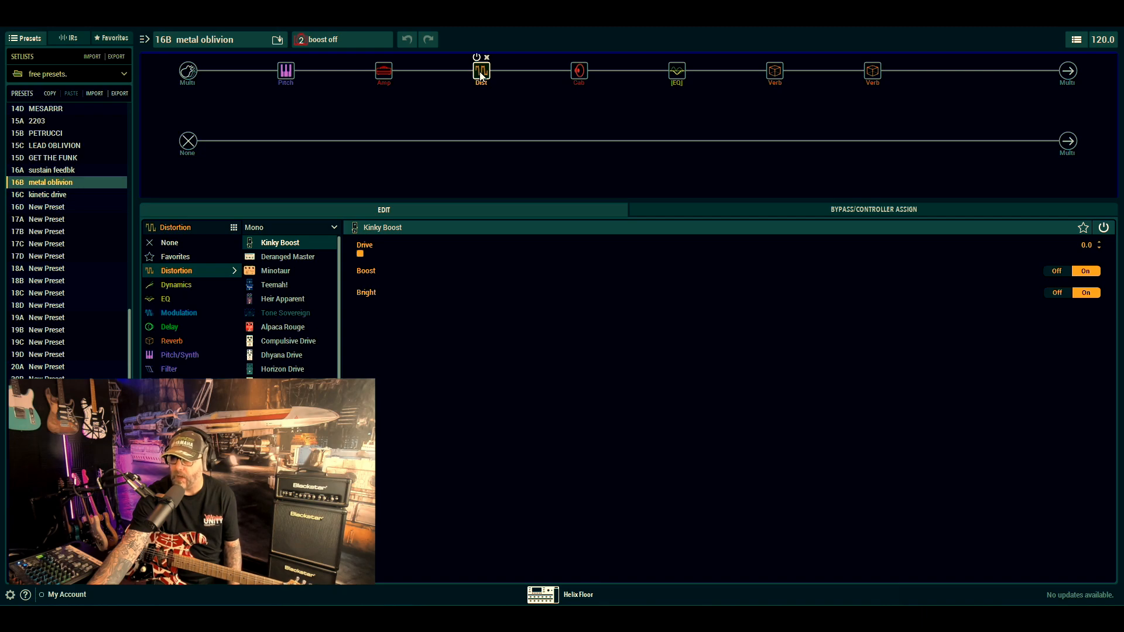
- Review the 4x12 XXL V30 cab, Cali Q Graphic EQ and Dynamic Room reverb settings
click(578, 71)
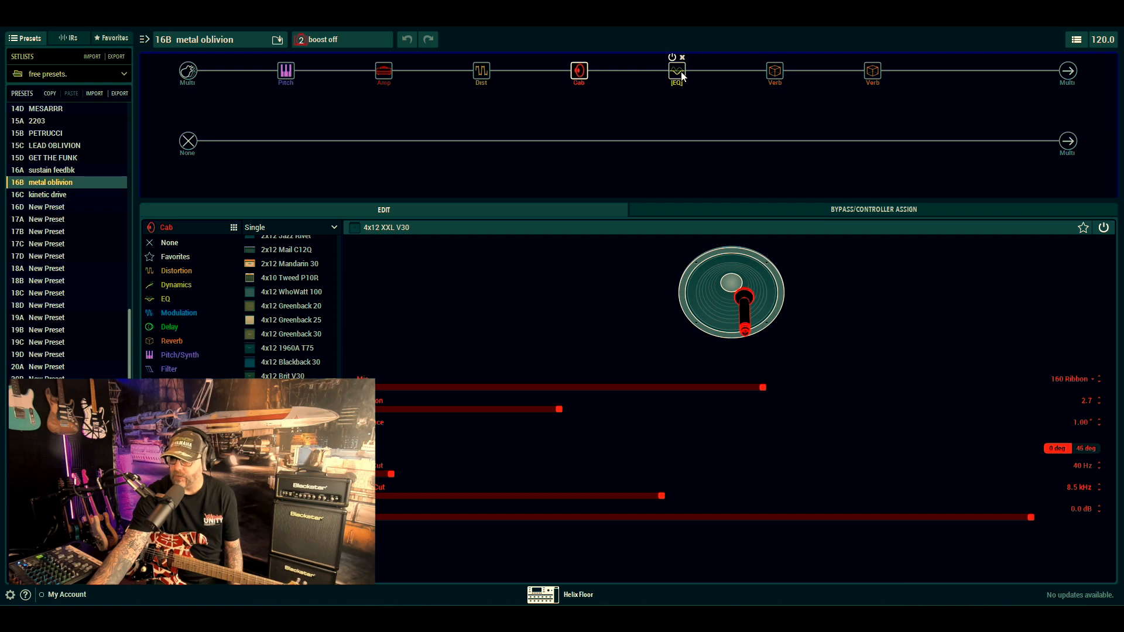
click(674, 71)
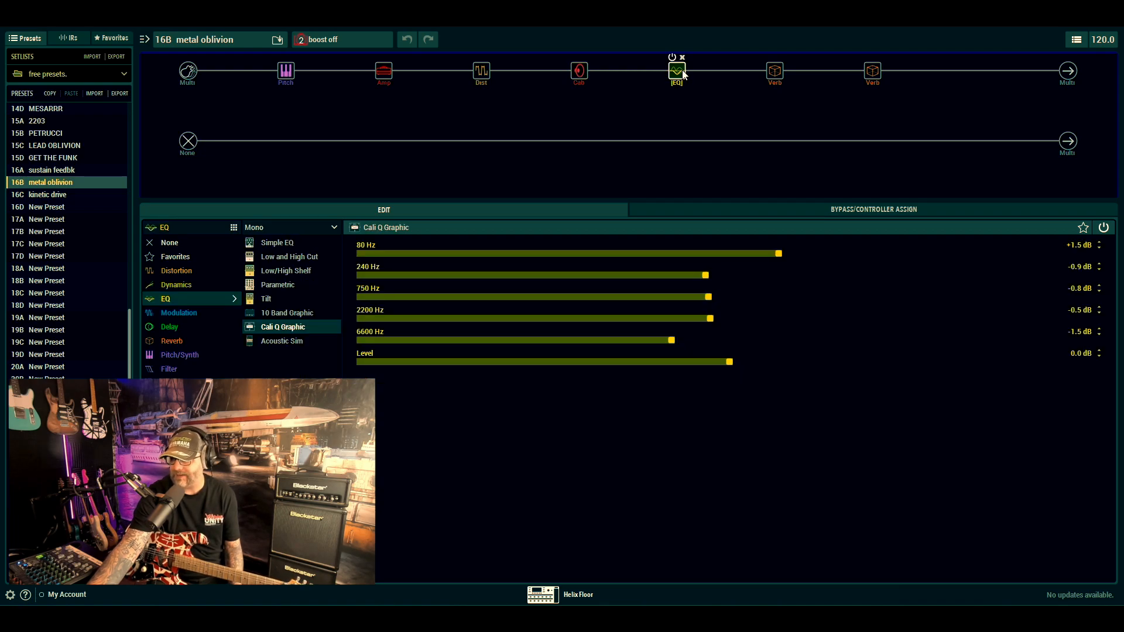
click(773, 70)
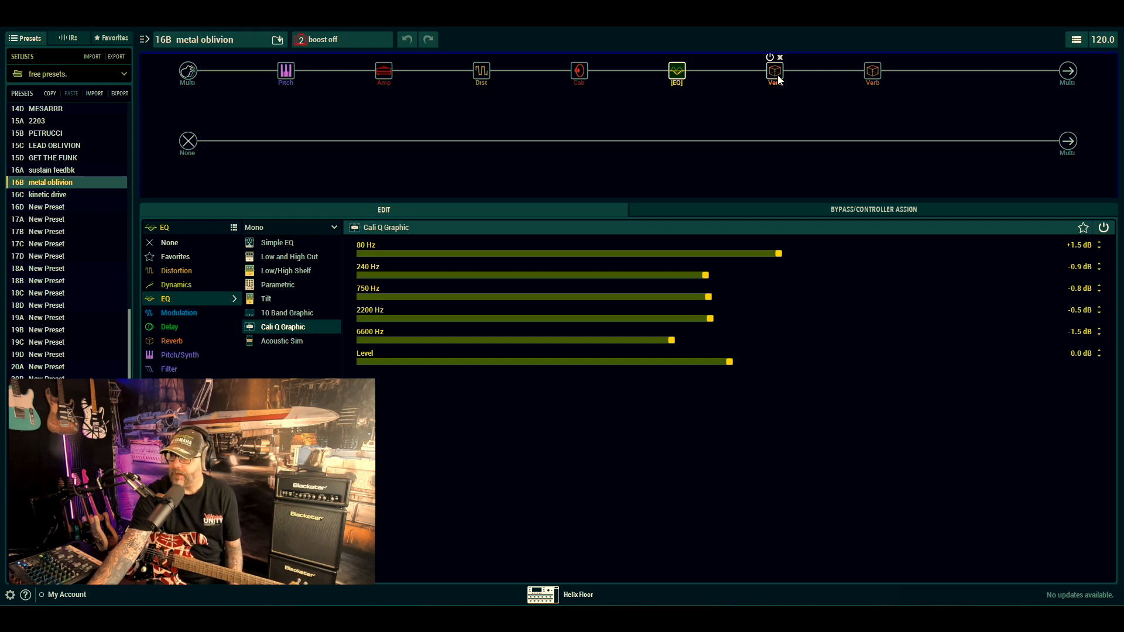
click(774, 70)
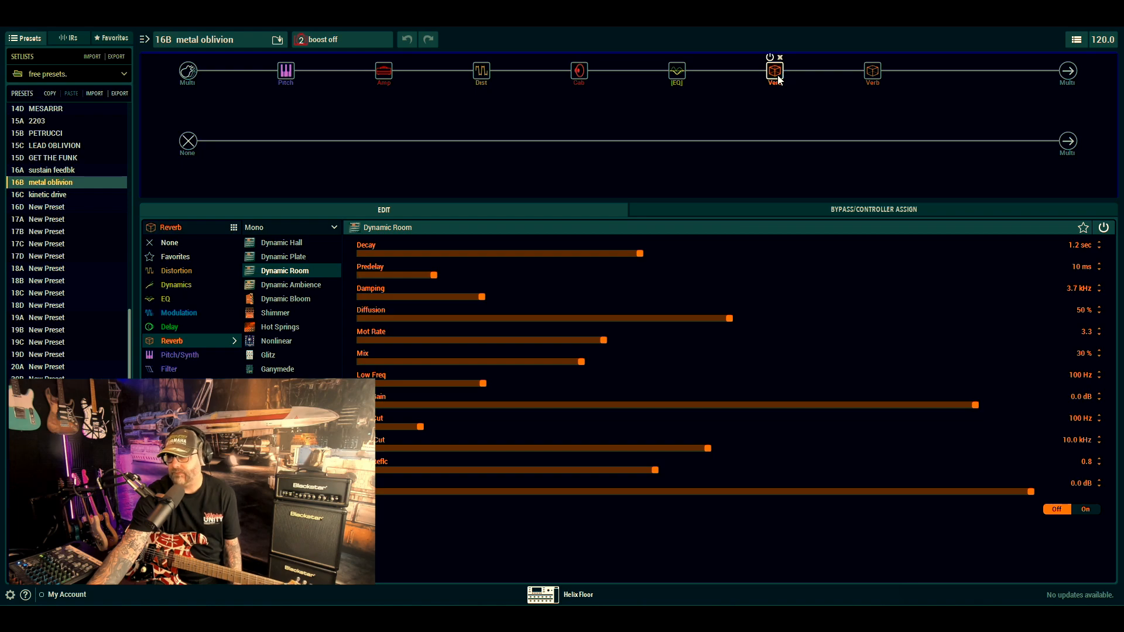
click(872, 71)
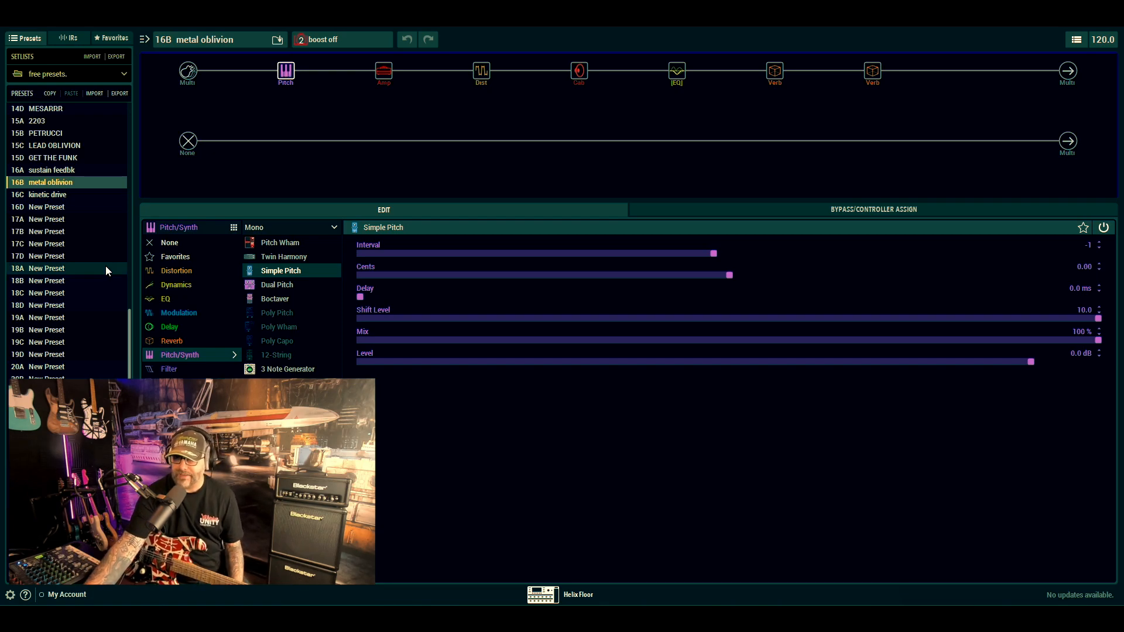
- Bring the Simple Pitch block, set one semitone down, back into view after the demo
click(54, 144)
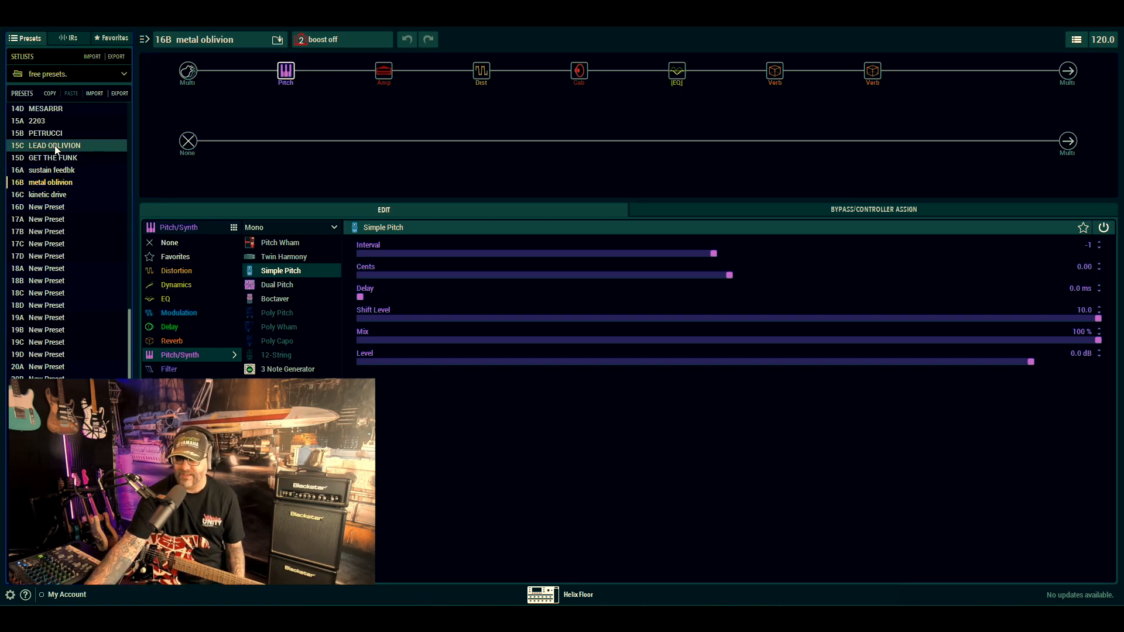
- Load 15C LEAD OBLIVION and show its Feedbacker, Valve Driver and Line 6 Oblivion amp settings
click(54, 144)
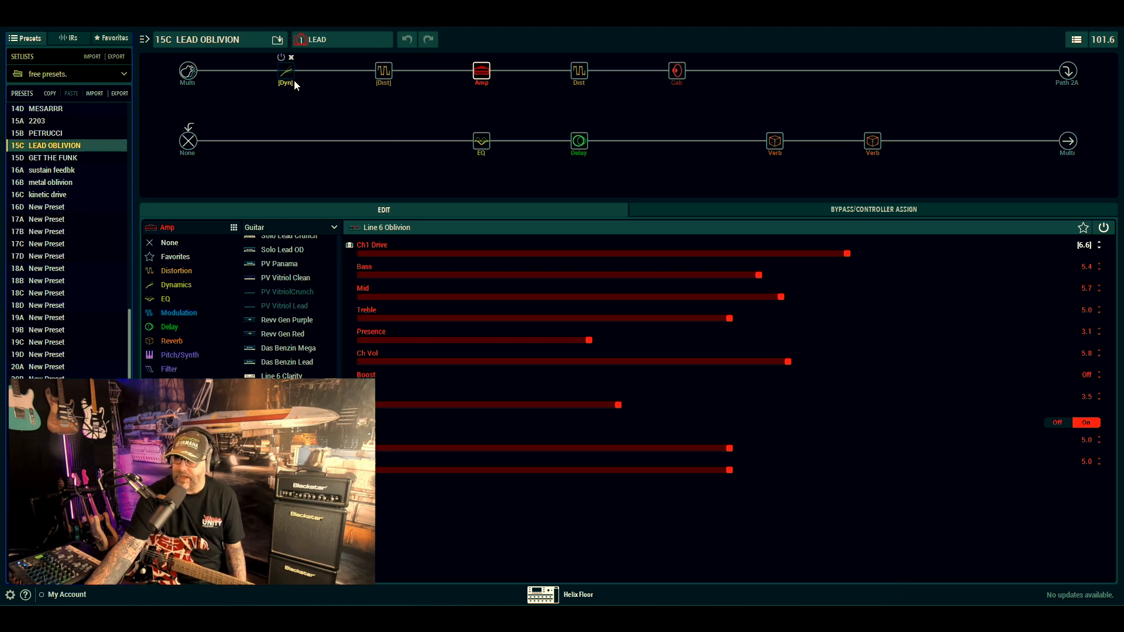
click(285, 71)
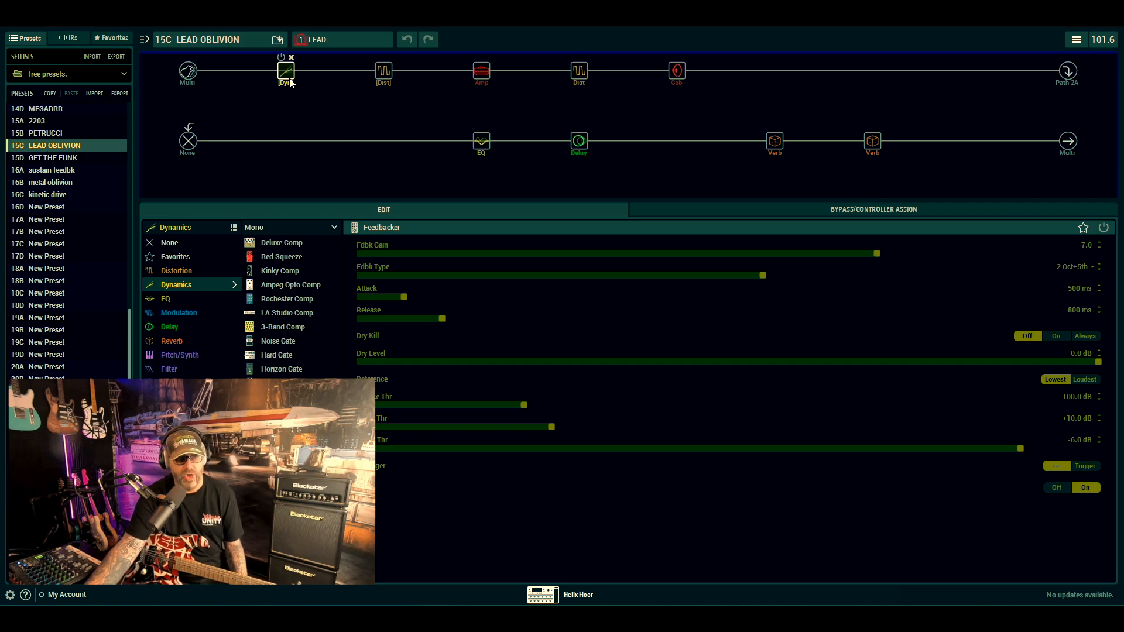
click(384, 71)
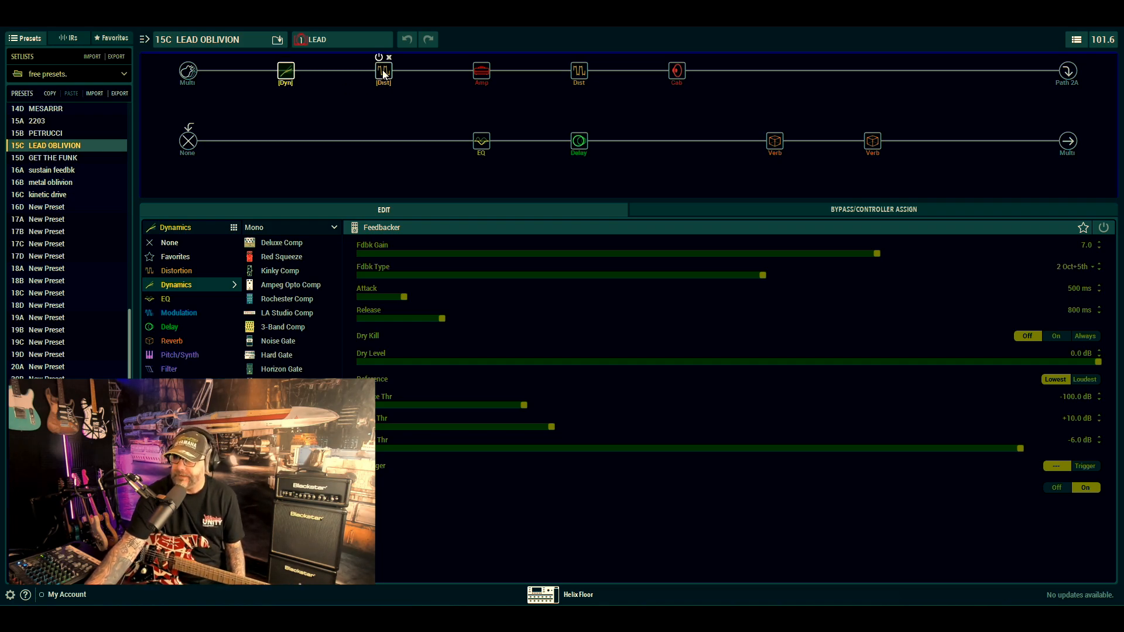
click(383, 71)
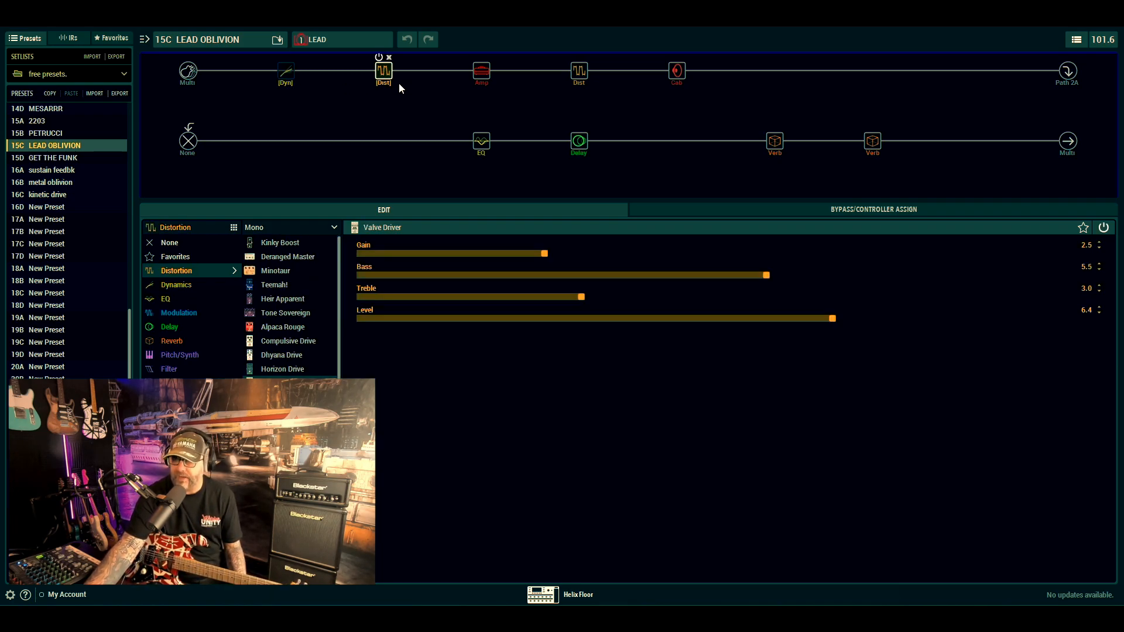
click(481, 70)
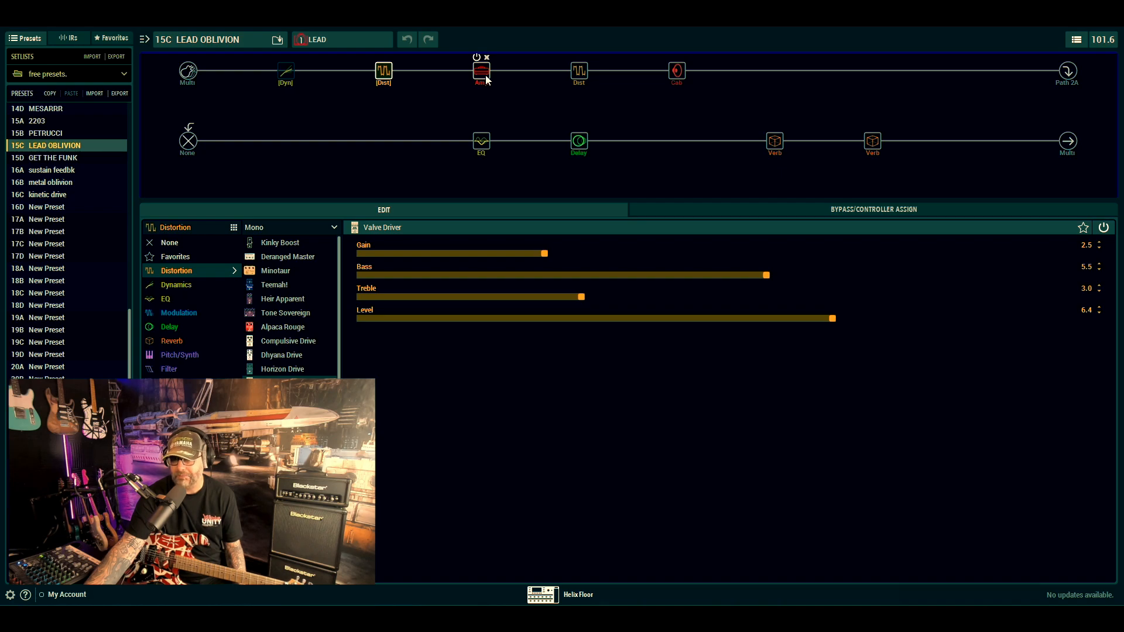
click(481, 70)
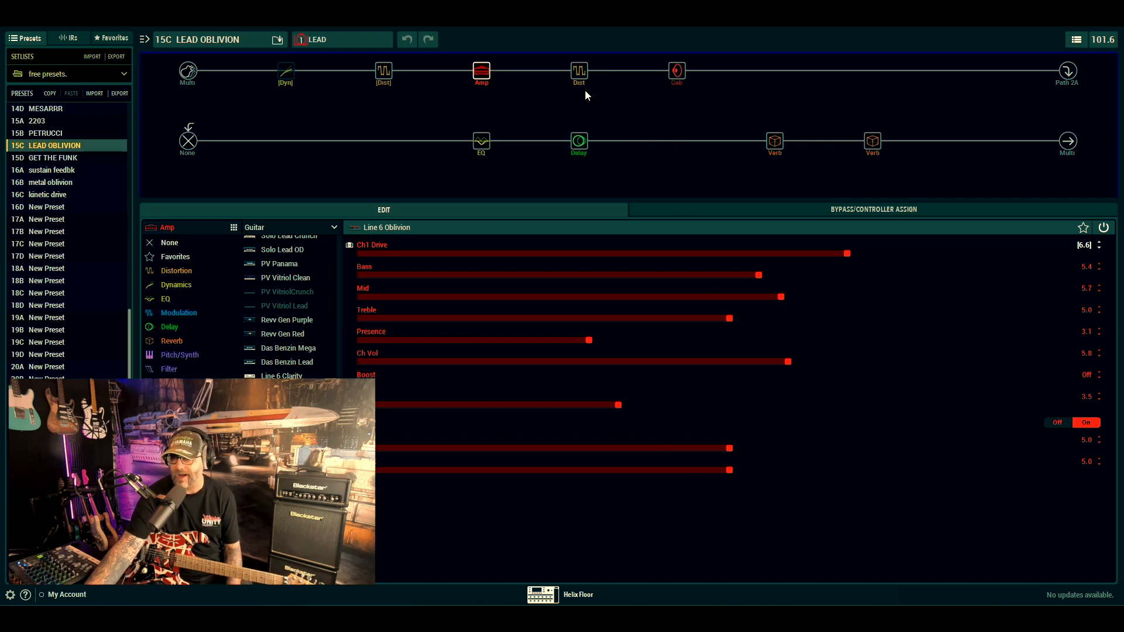
- Review LEAD OBLIVION's Kinky Boost drive, dual cab and Cali Q Graphic EQ settings
click(578, 71)
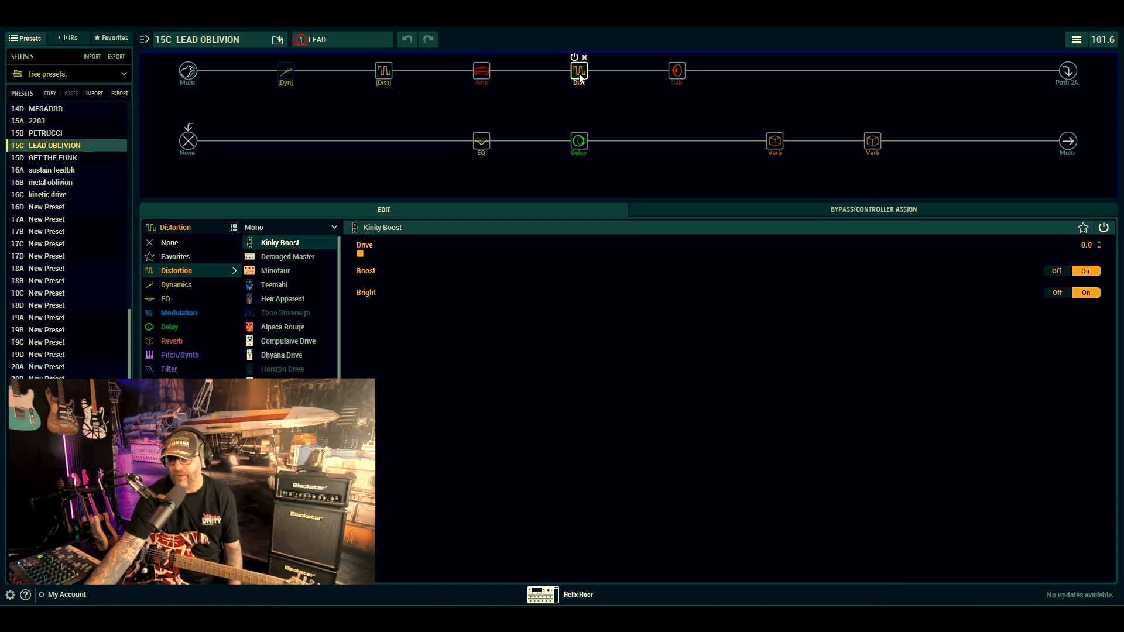
click(676, 71)
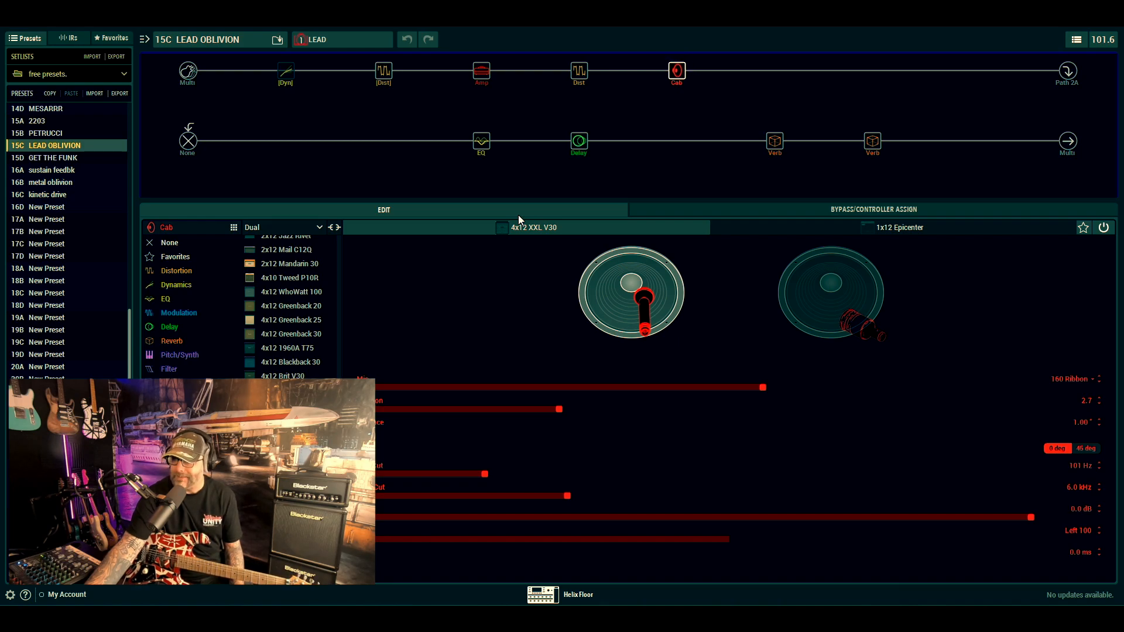
mouse_move(616, 280)
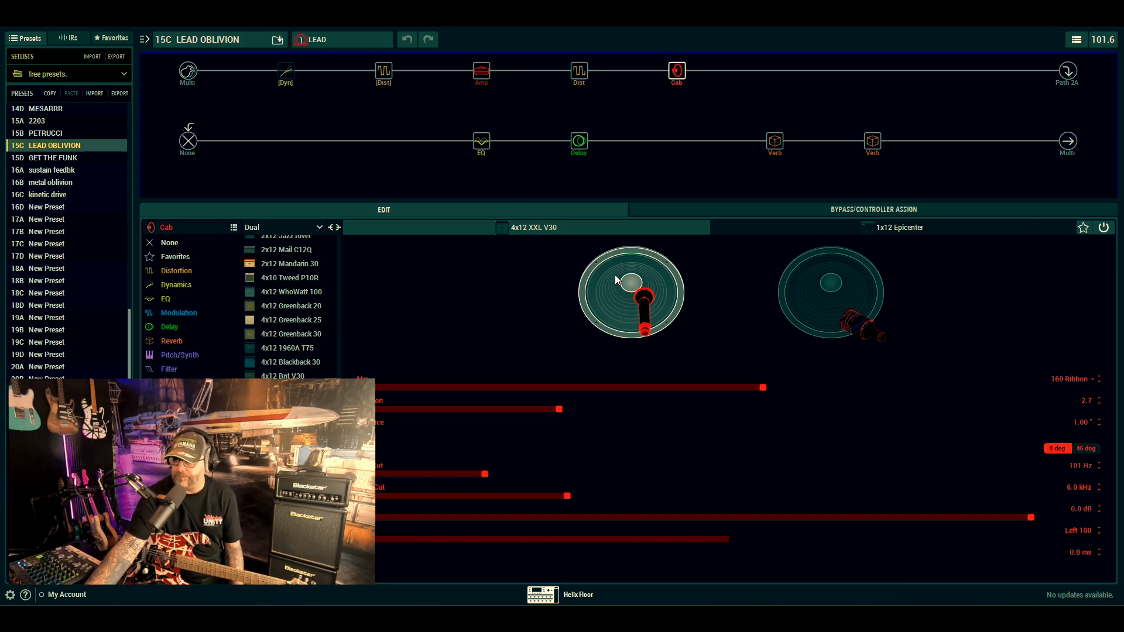
mouse_move(540, 236)
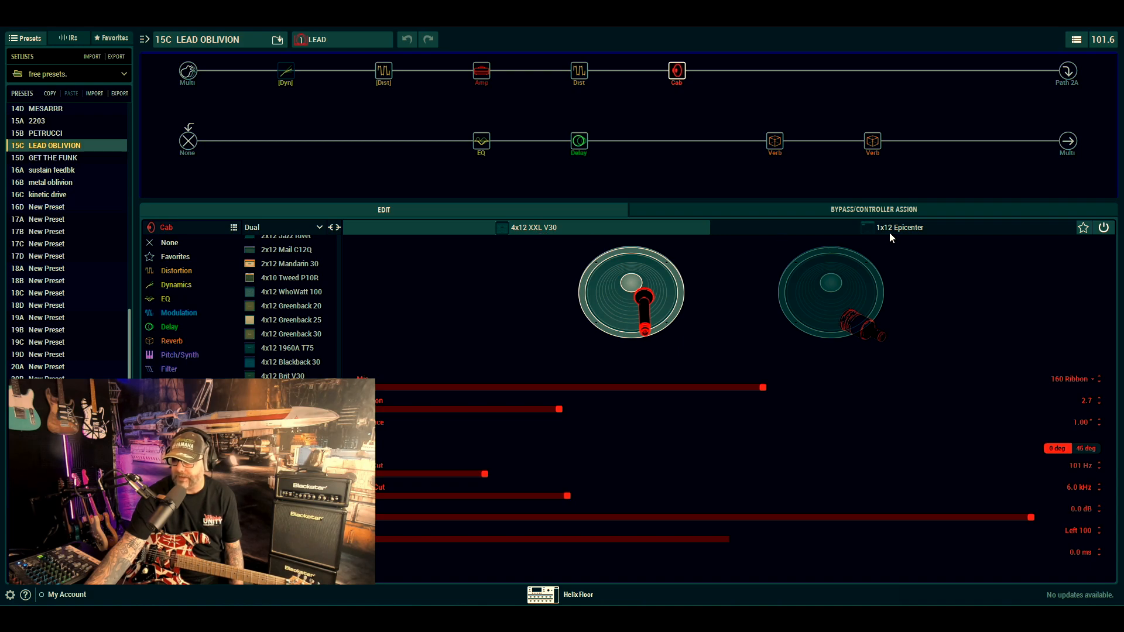
click(481, 141)
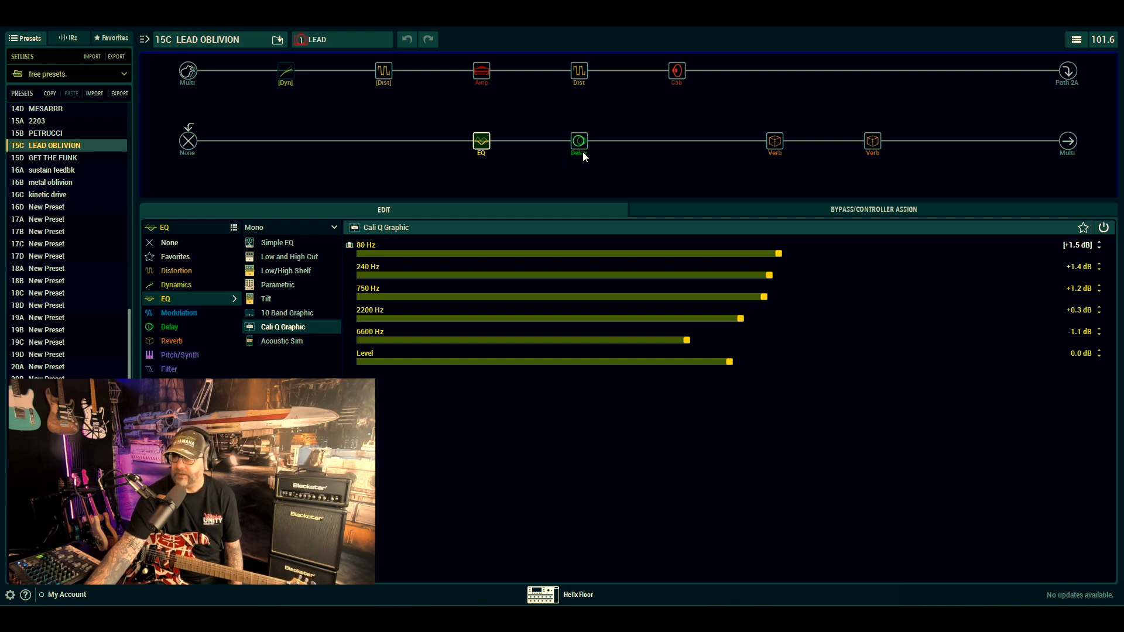
- Show the Mod/Chorus Echo delay and Tile reverb, then the Line 6 Oblivion amp again
click(578, 141)
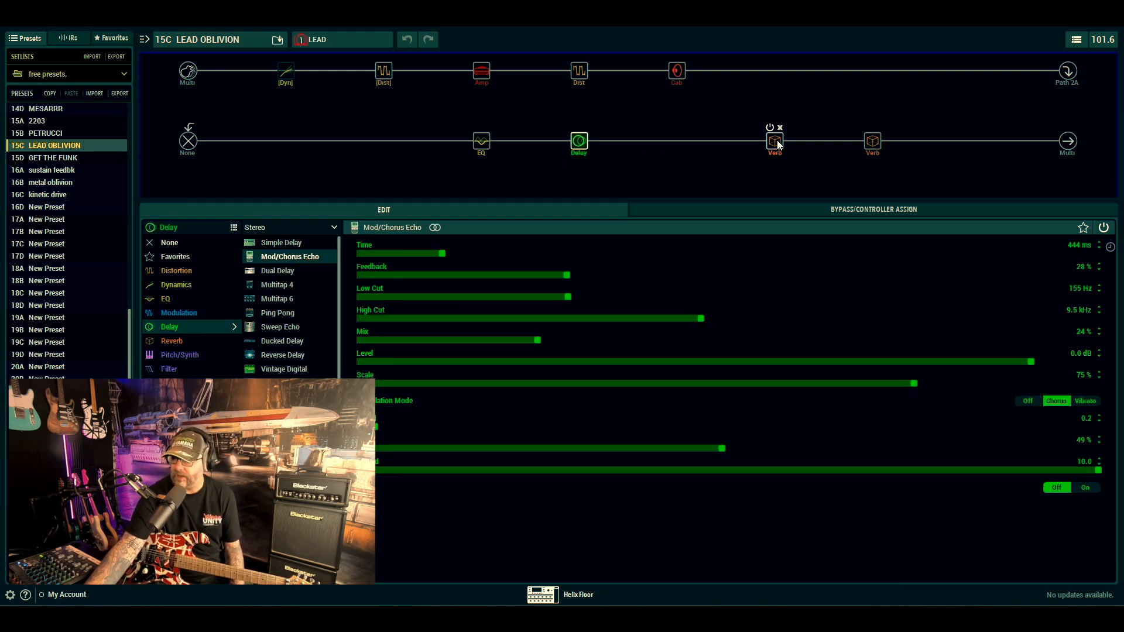
click(774, 140)
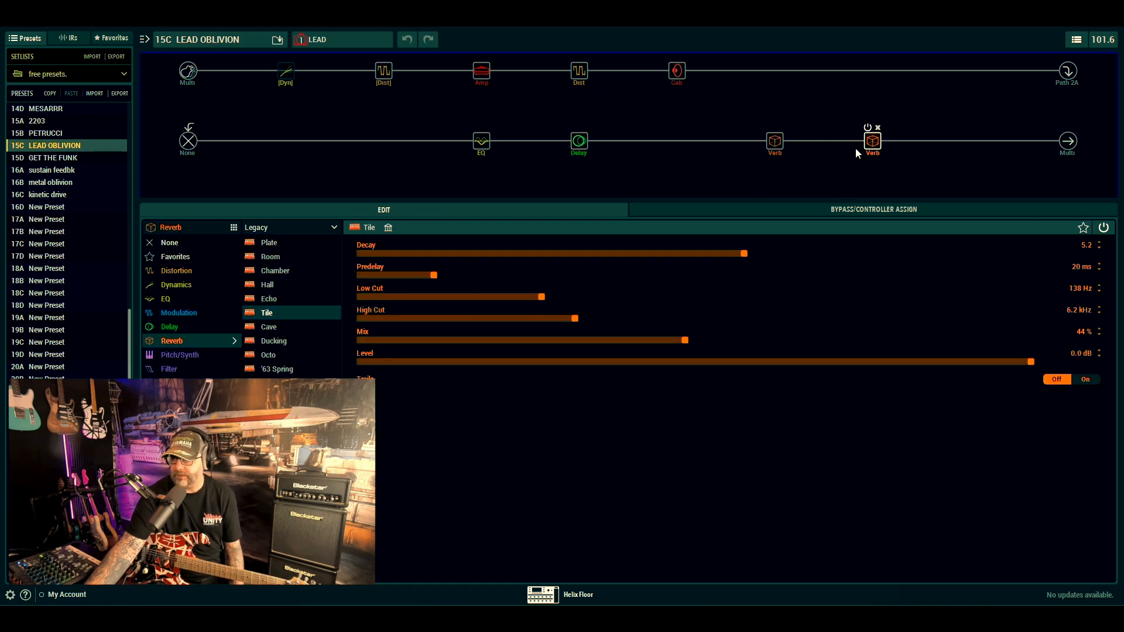
mouse_move(383, 72)
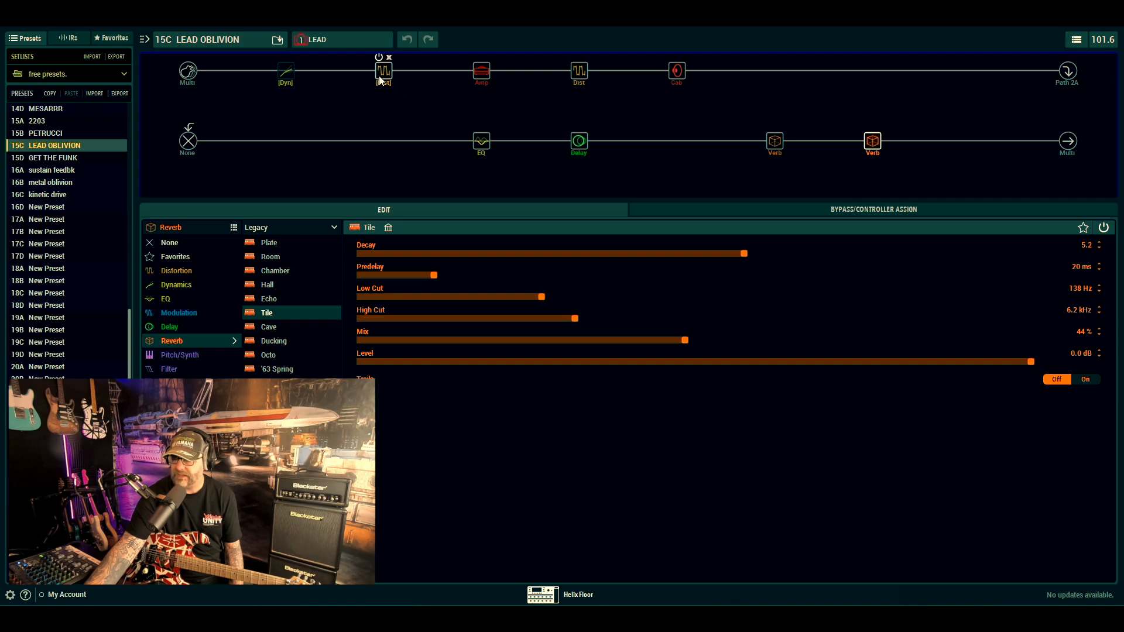
click(481, 71)
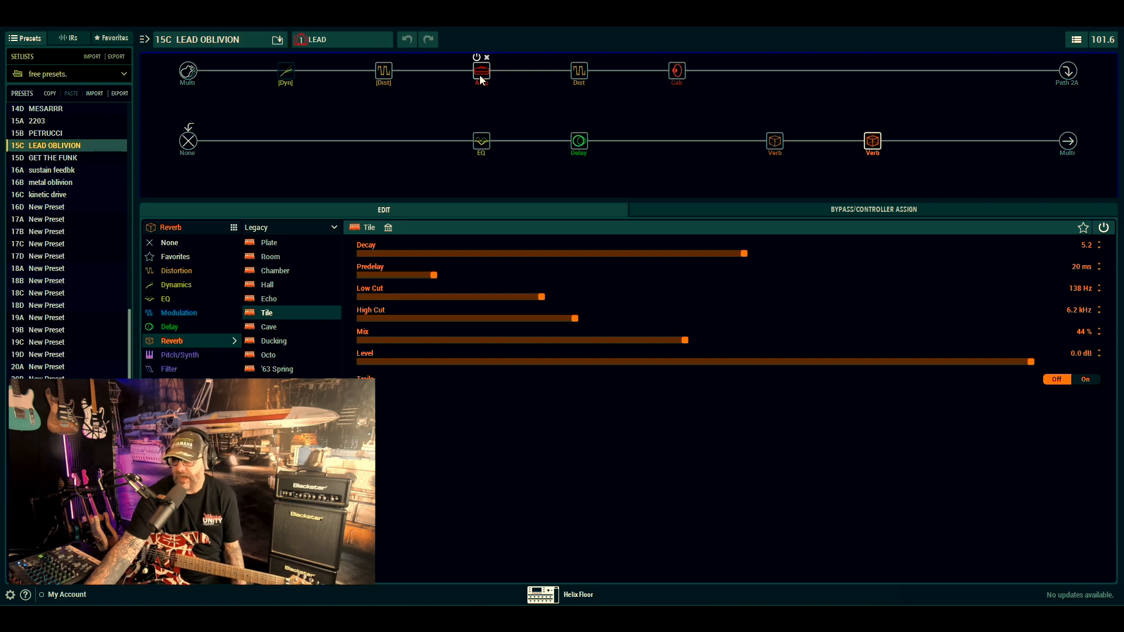
click(481, 70)
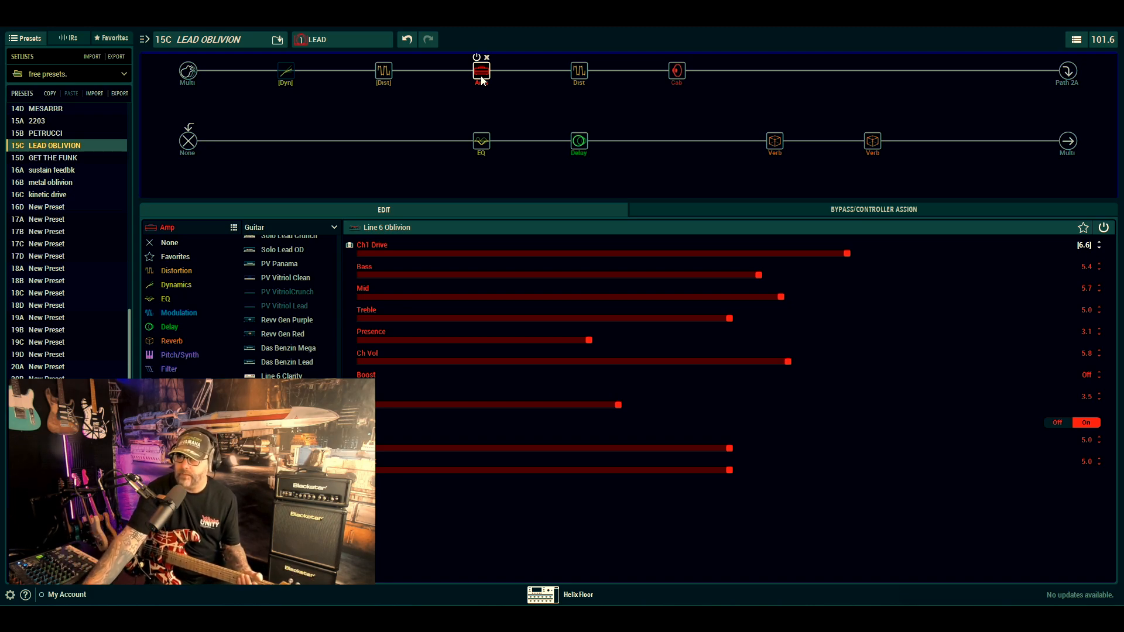
- Show the LEAD OBLIVION Valve Driver drive settings again after the lead tone demo
click(383, 70)
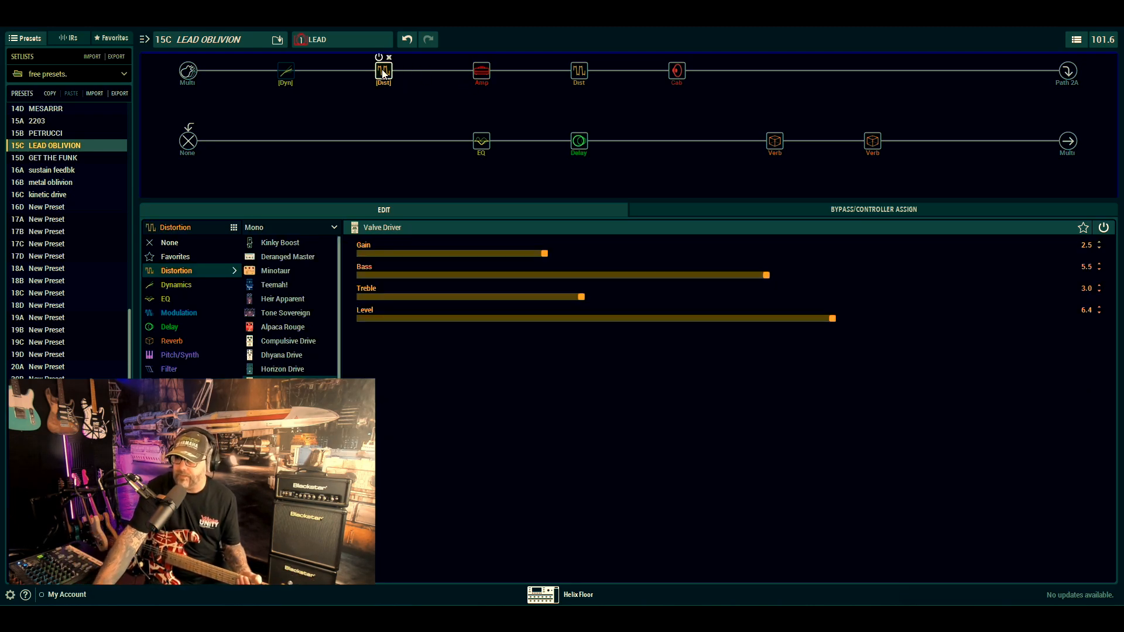